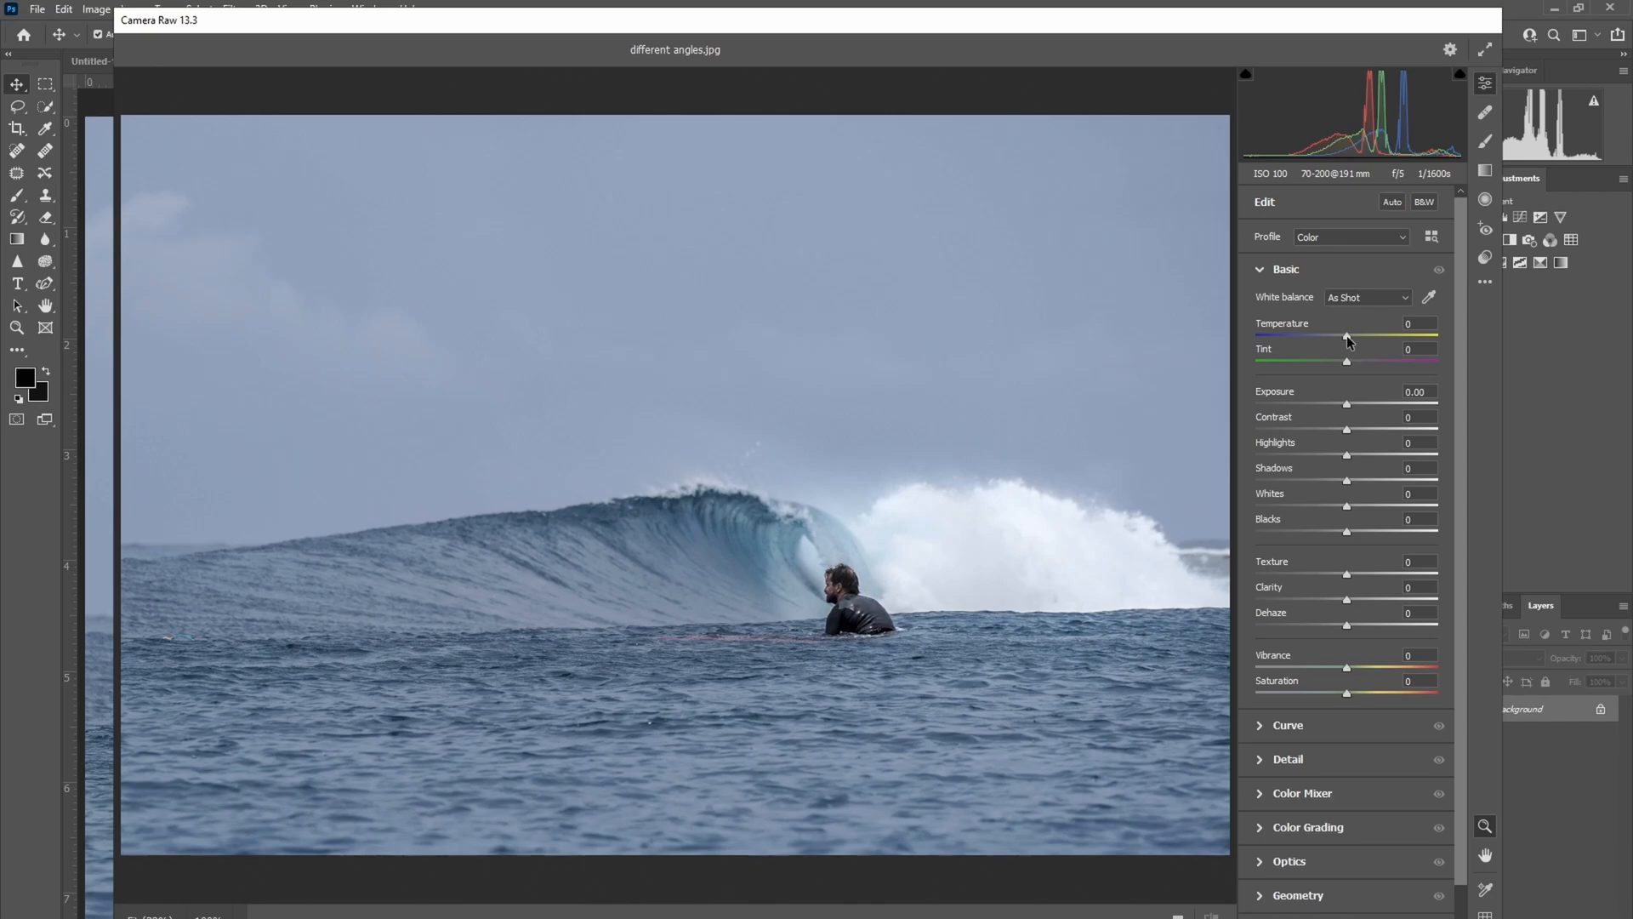
Leave the surfing photo's Temperature at 0 and exit Camera Raw without changes.
left_click_drag(1346, 335, 1255, 335)
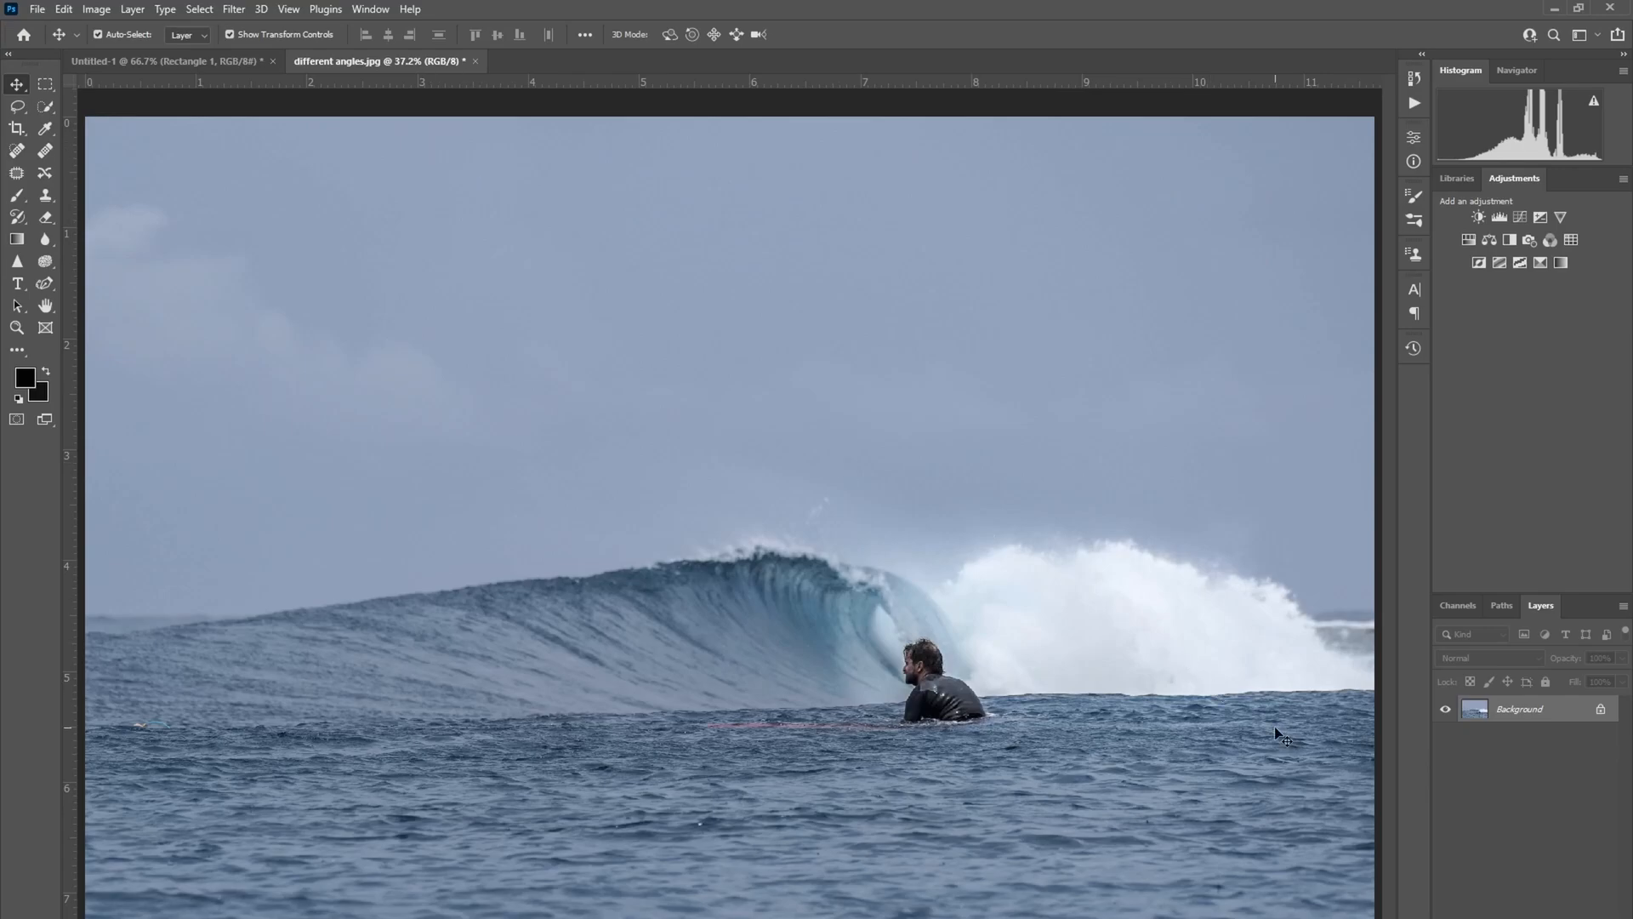
mouse_move(131, 24)
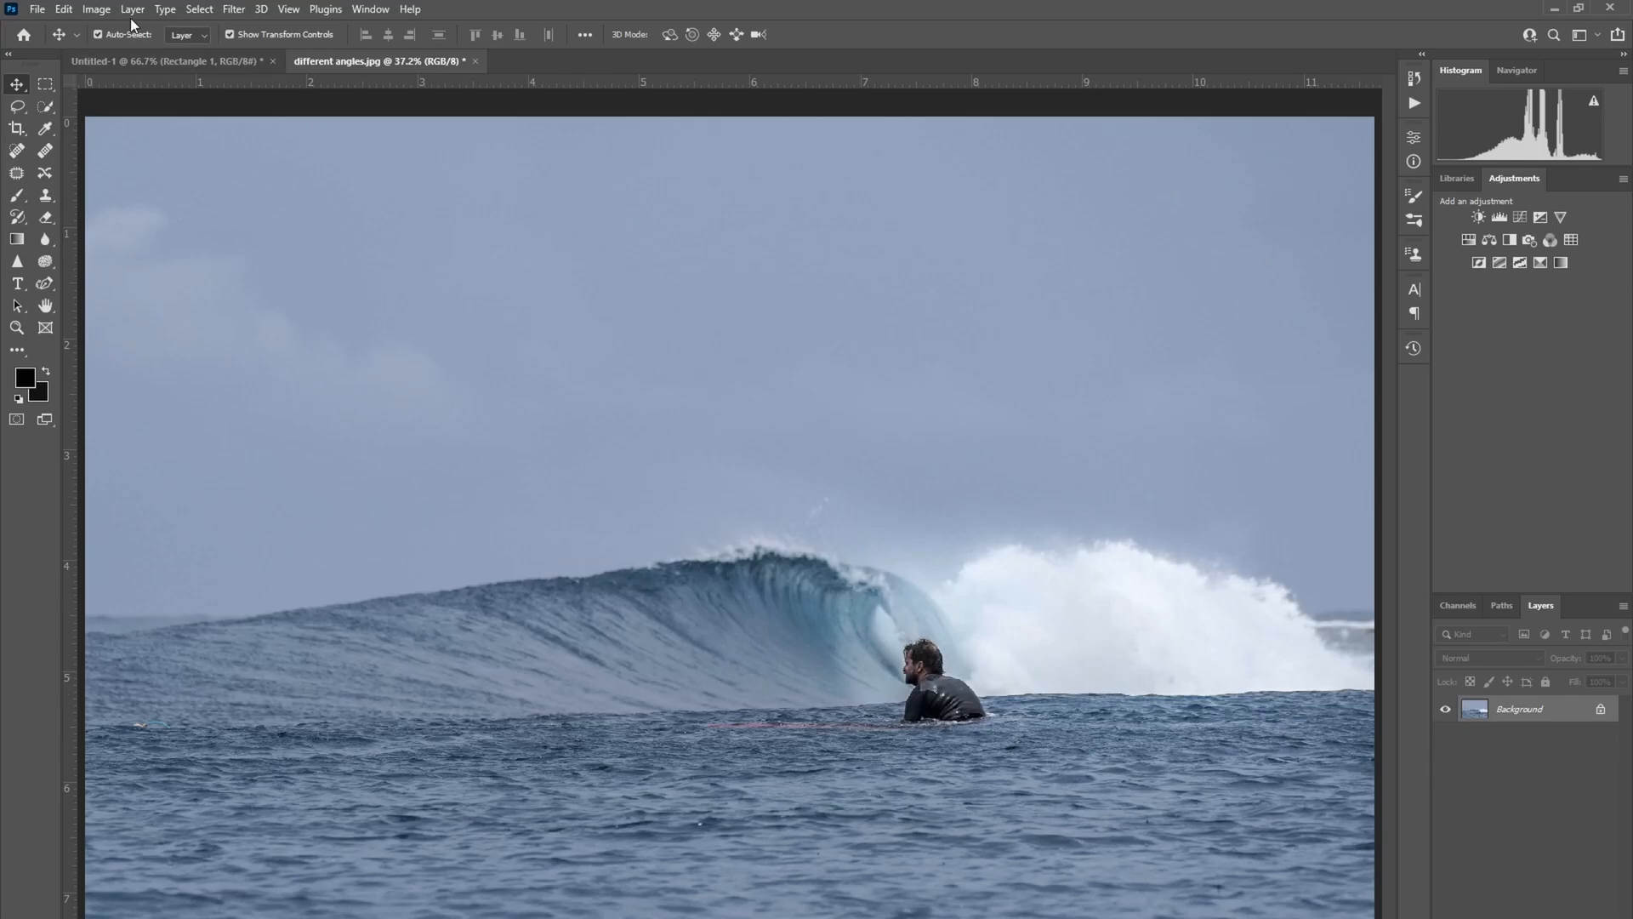
left_click(96, 9)
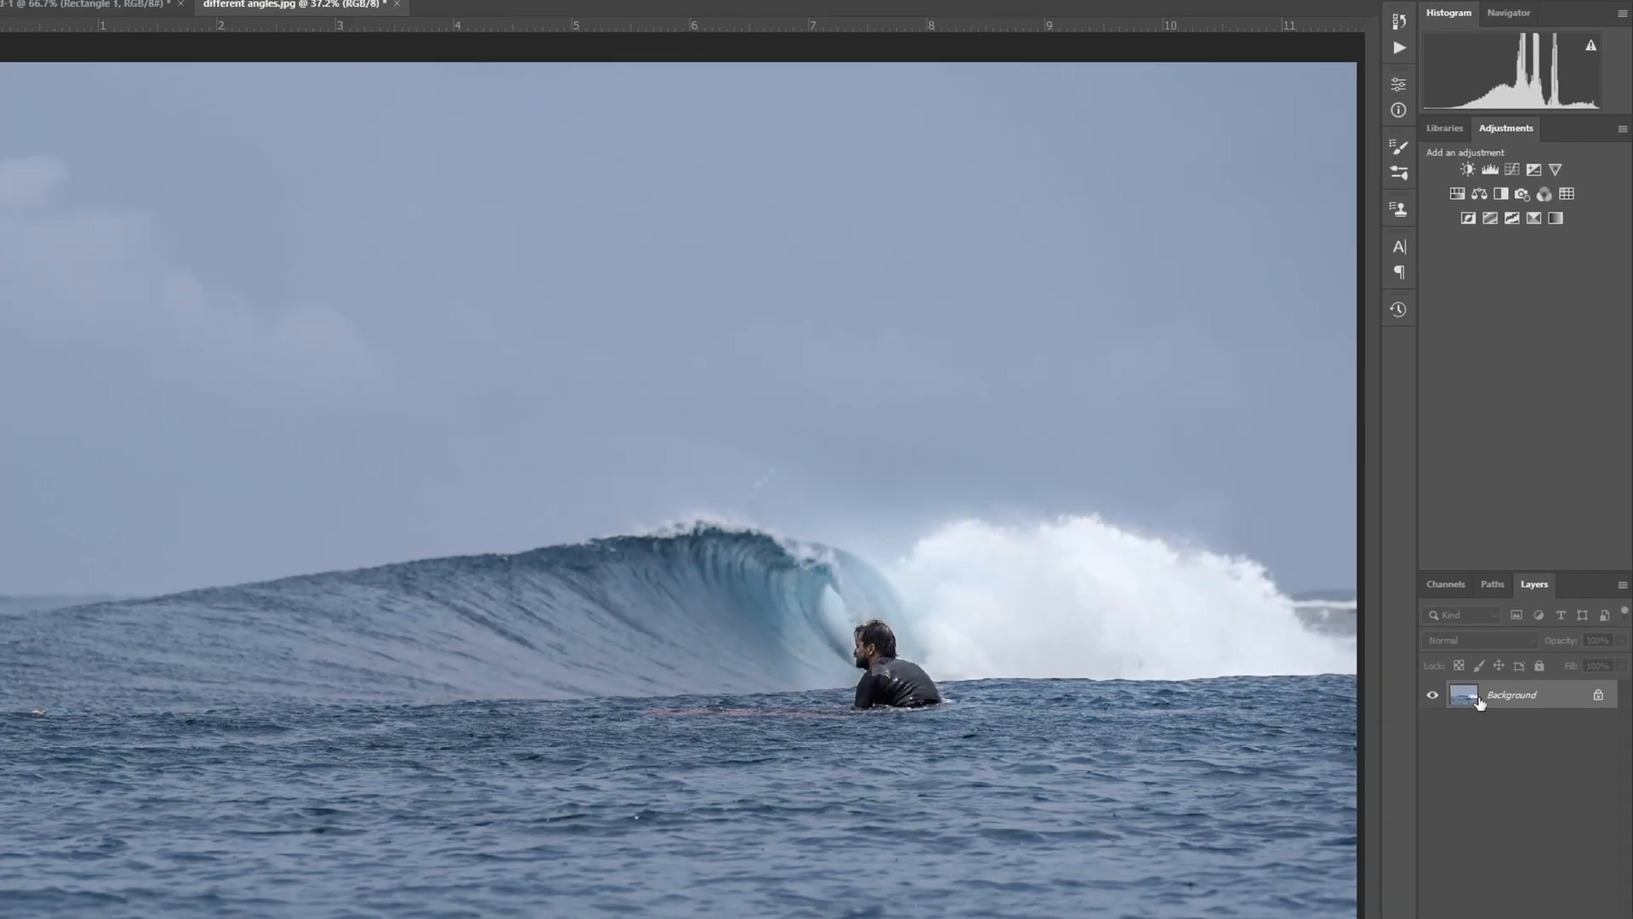
Duplicate the Background layer with Ctrl+J, creating Layer 1 above it.
key("ctrl+j")
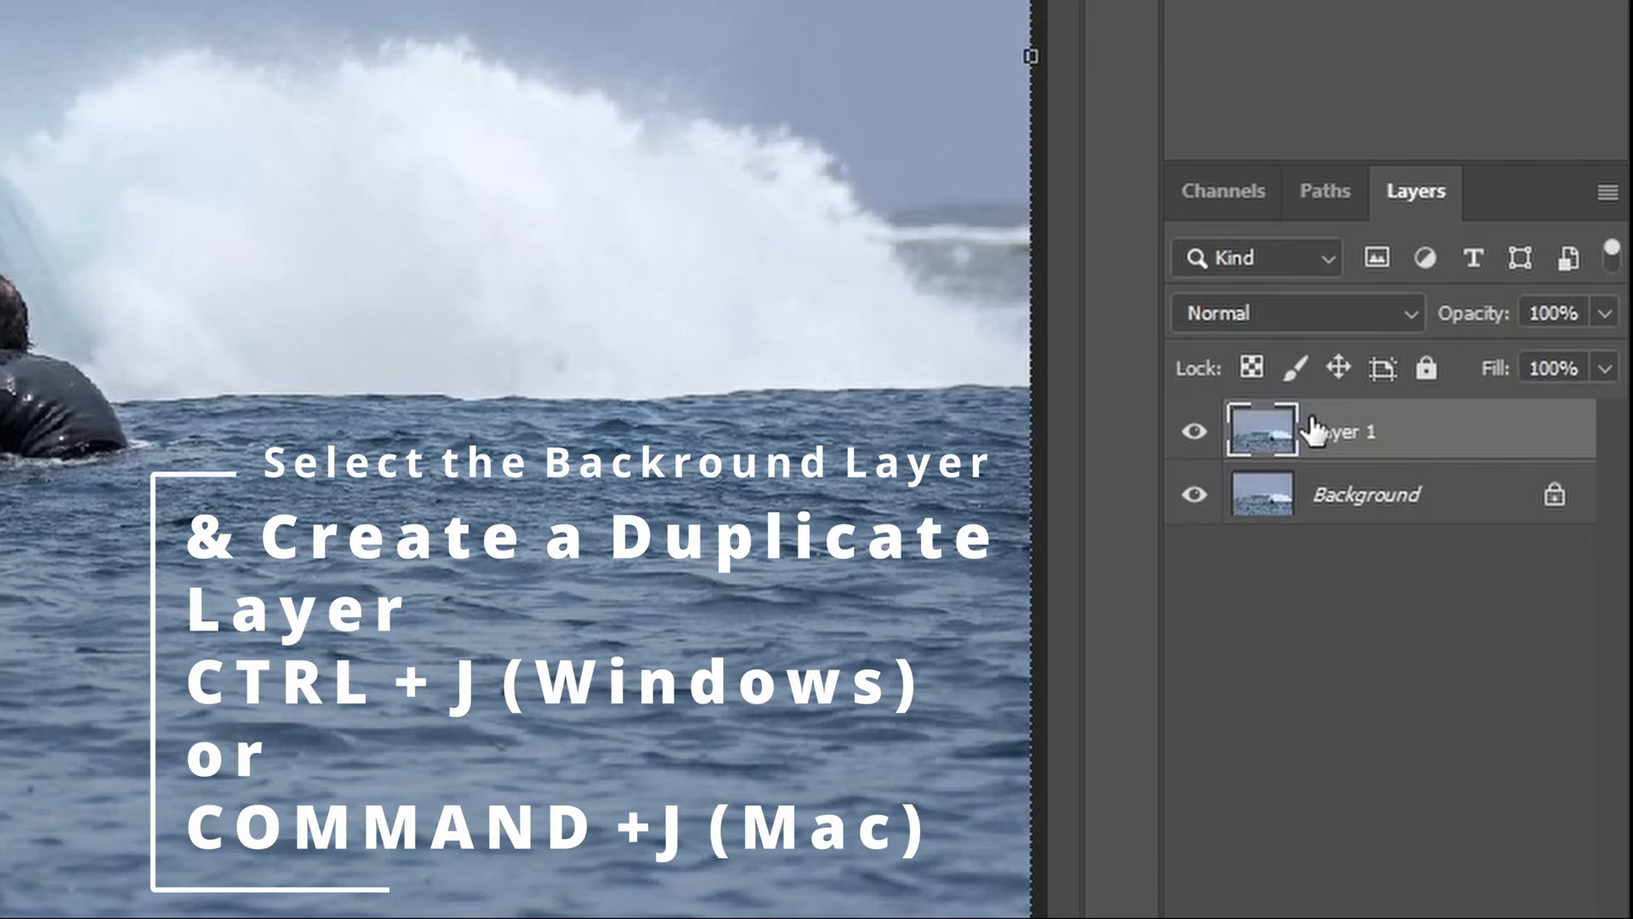
mouse_move(1360, 445)
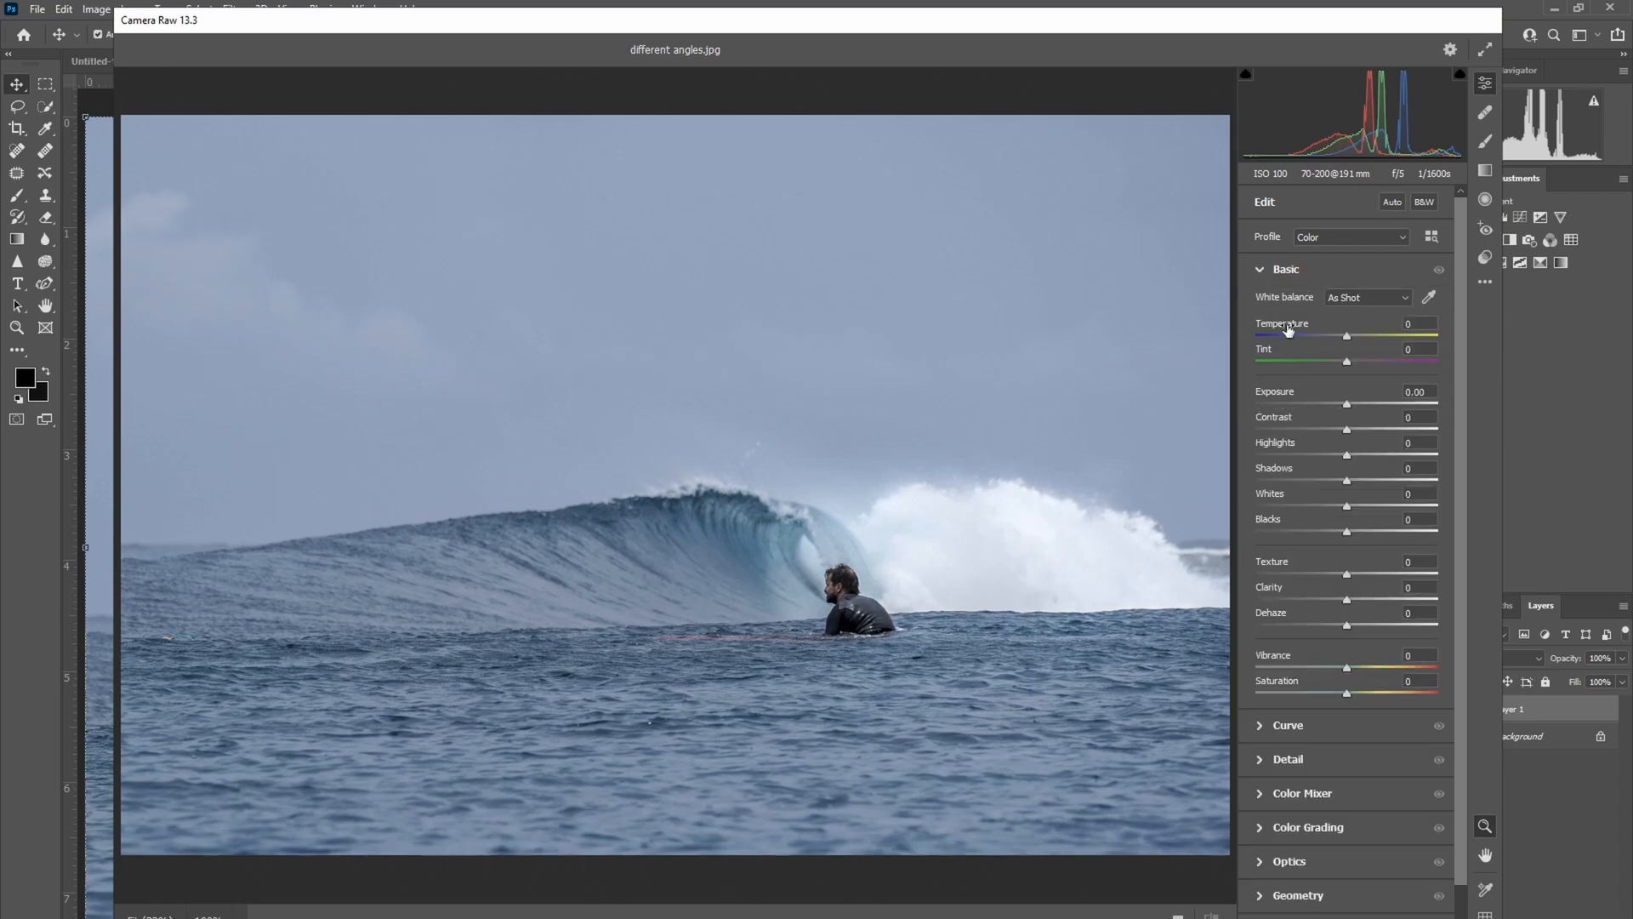
mouse_move(1333, 362)
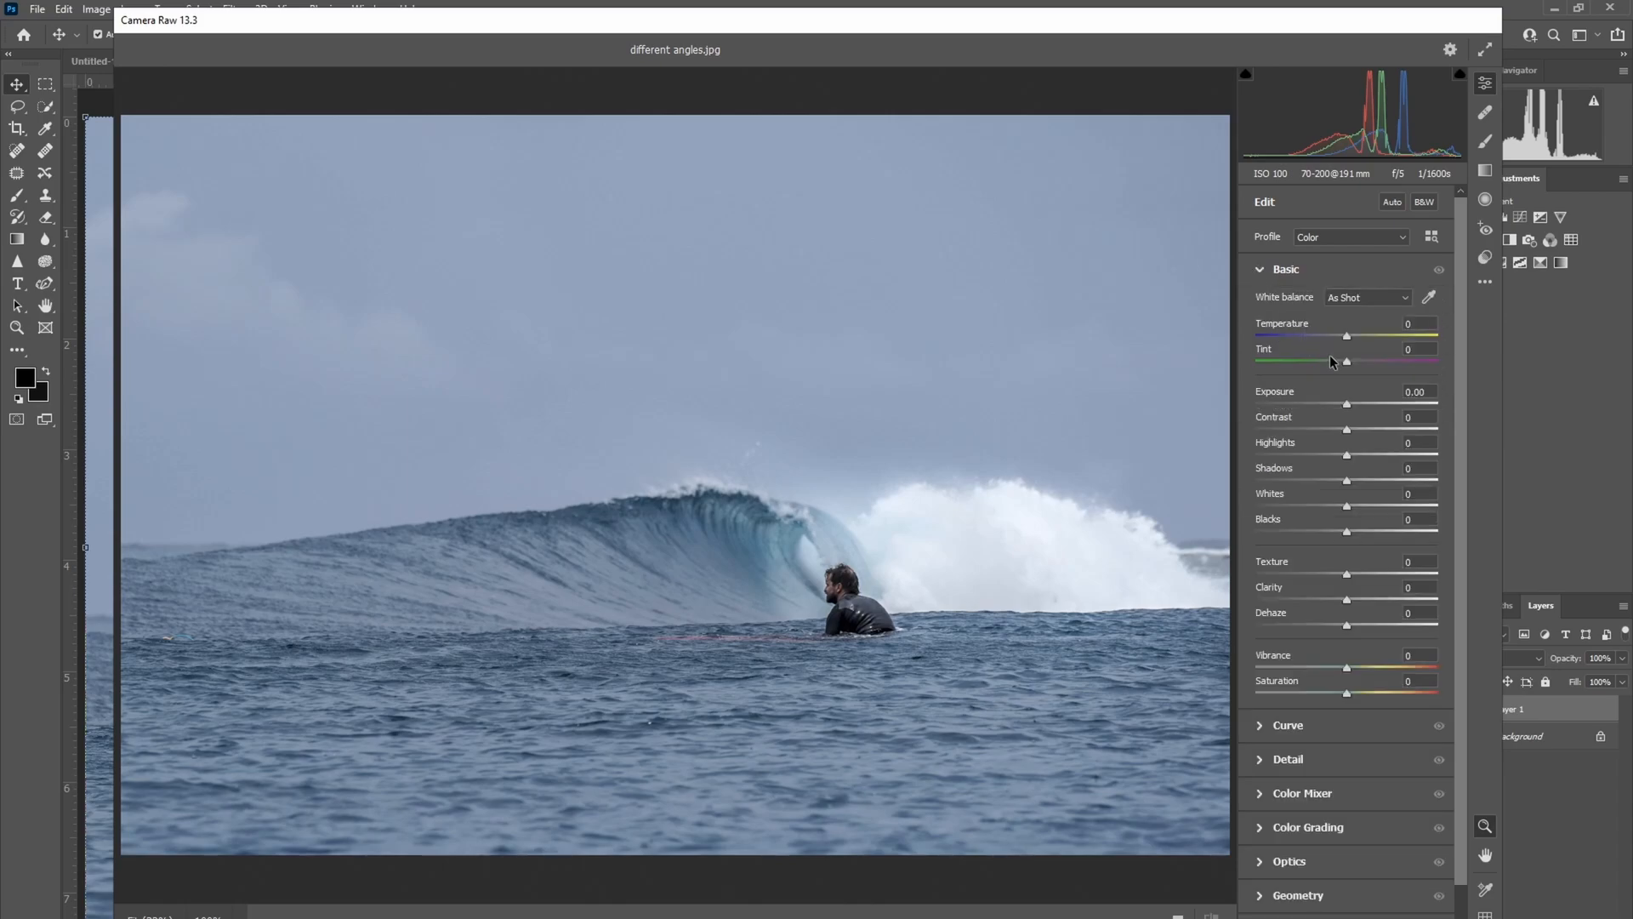
mouse_move(1338, 363)
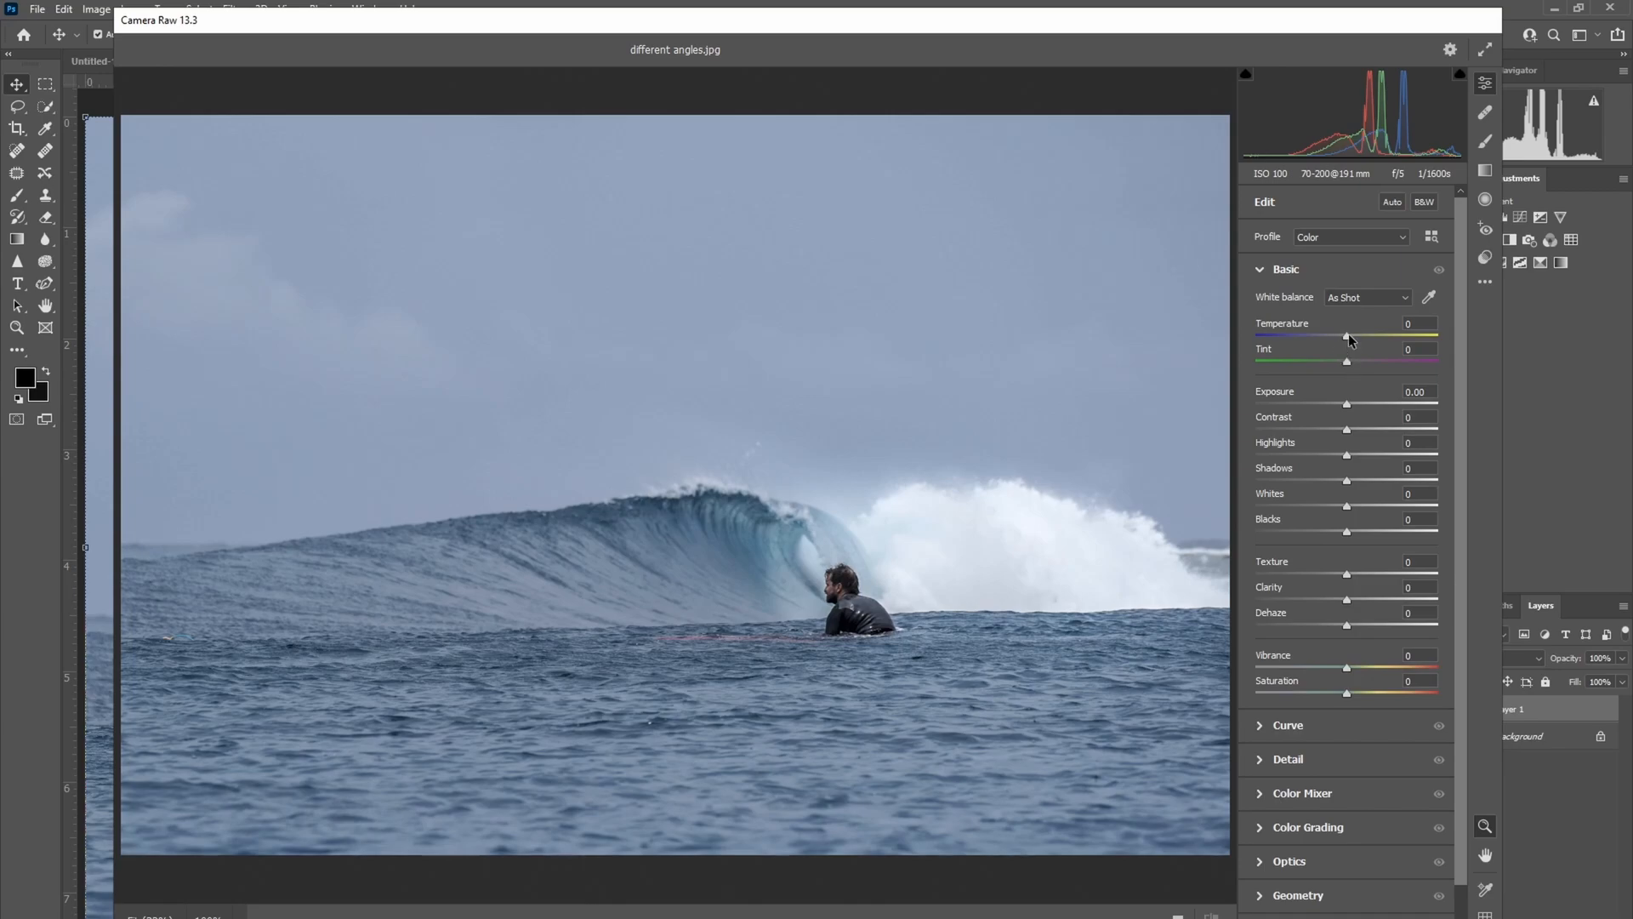
Test warmer and cooler Temperature values on Layer 1, then settle Temperature at +30.
left_click_drag(1347, 335, 1396, 335)
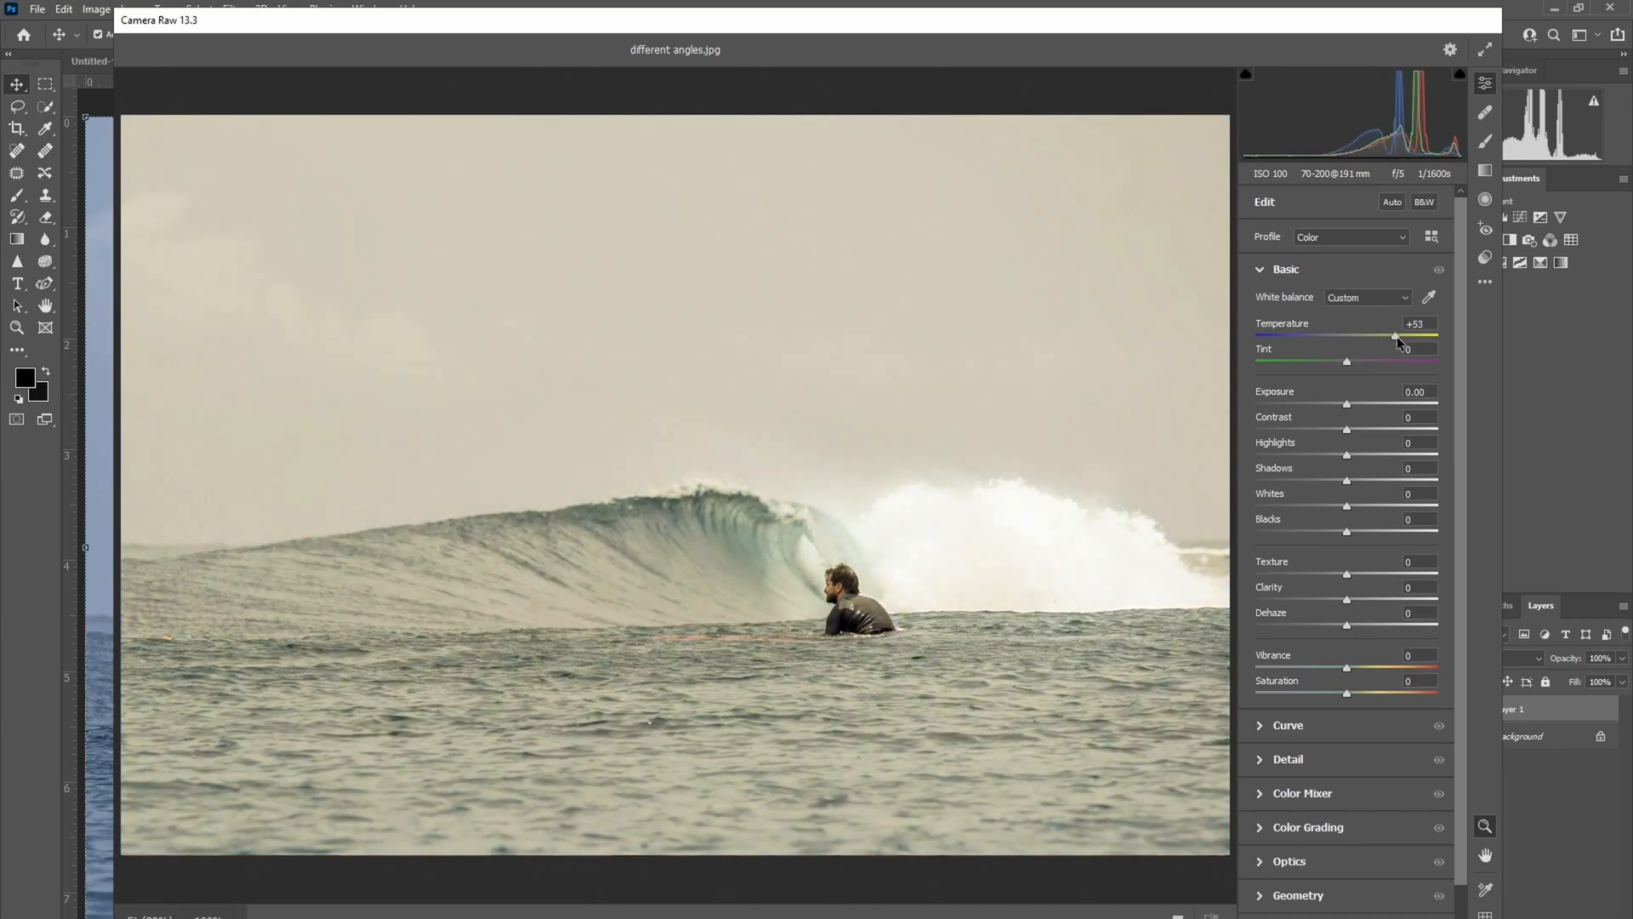
left_click_drag(1396, 337, 1427, 338)
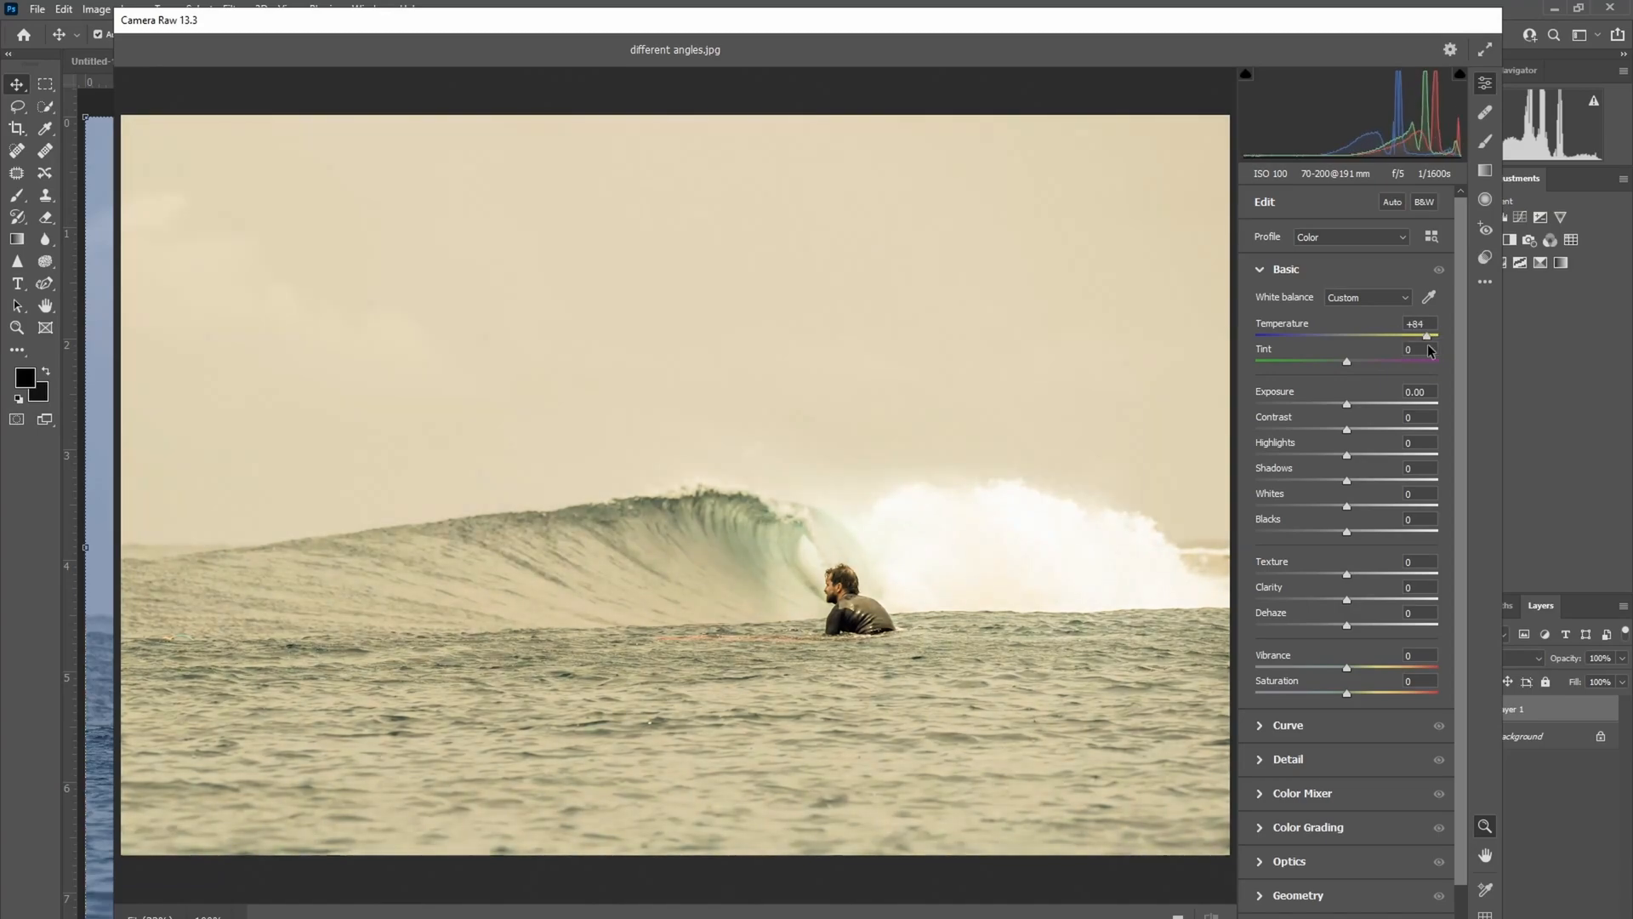
left_click_drag(1428, 335, 1352, 335)
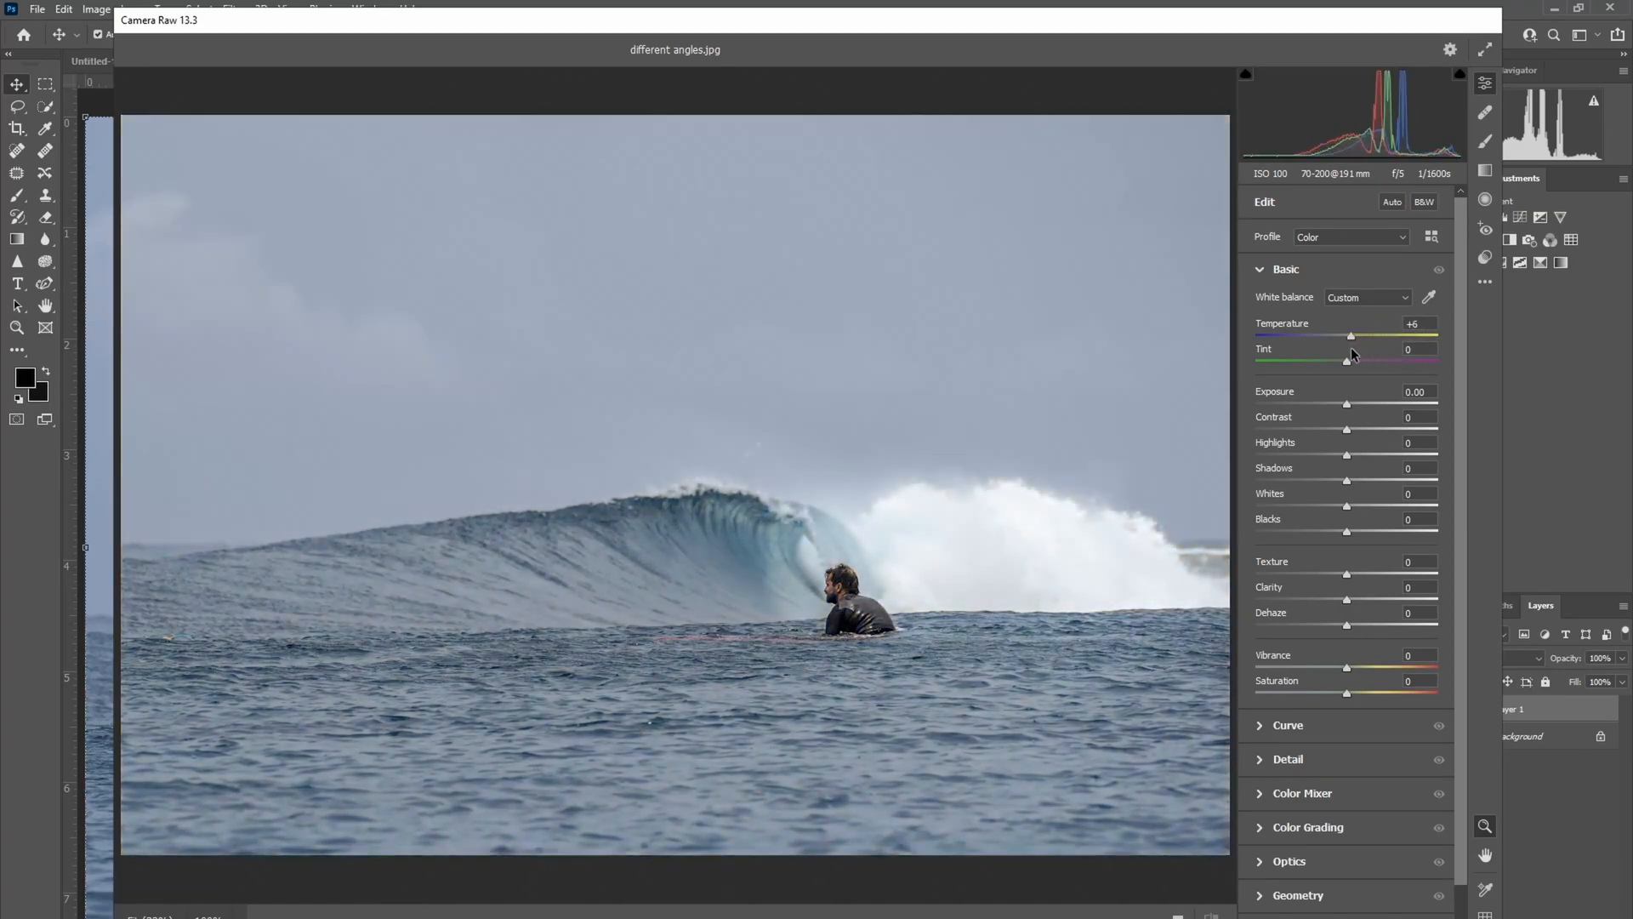
left_click_drag(1352, 336, 1341, 335)
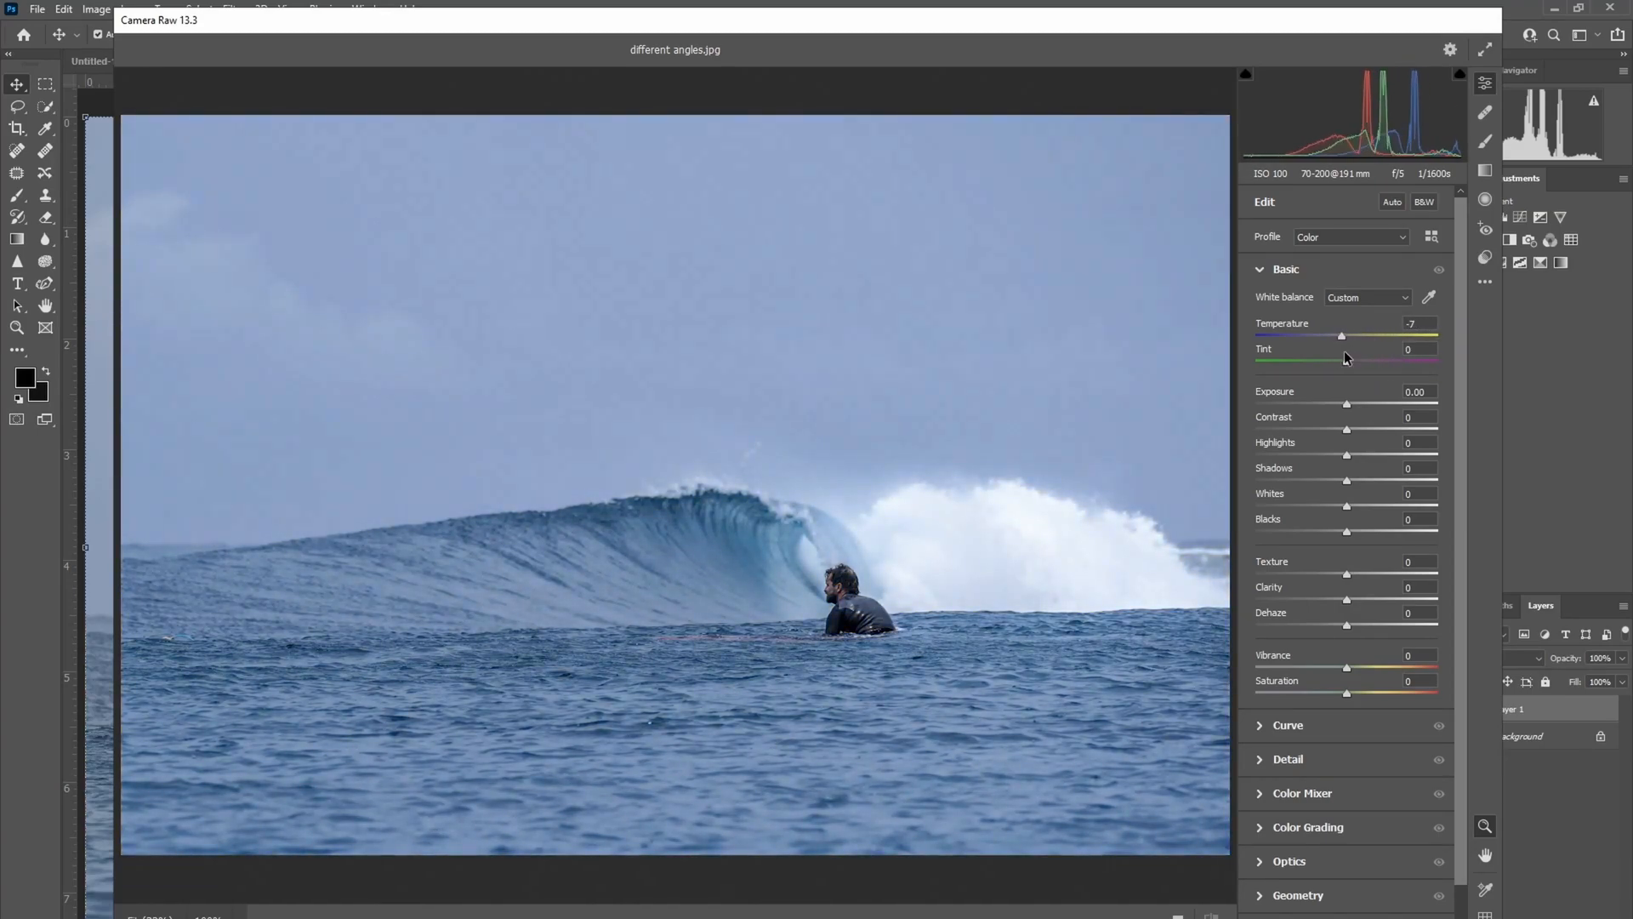
left_click_drag(1341, 335, 1347, 335)
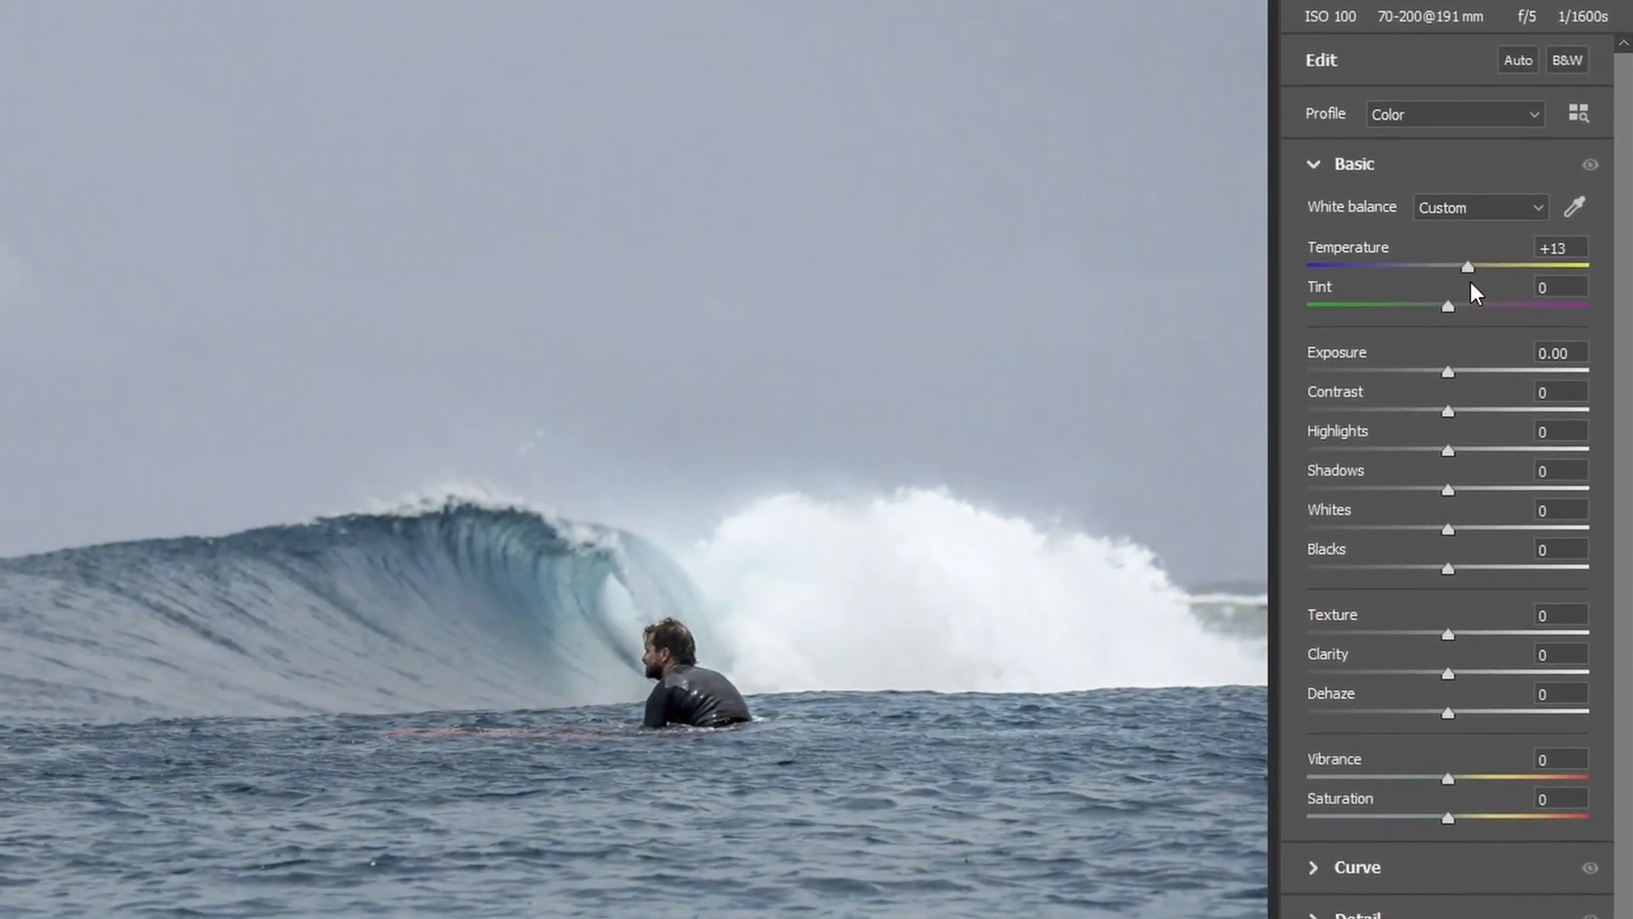
left_click_drag(1467, 265, 1511, 266)
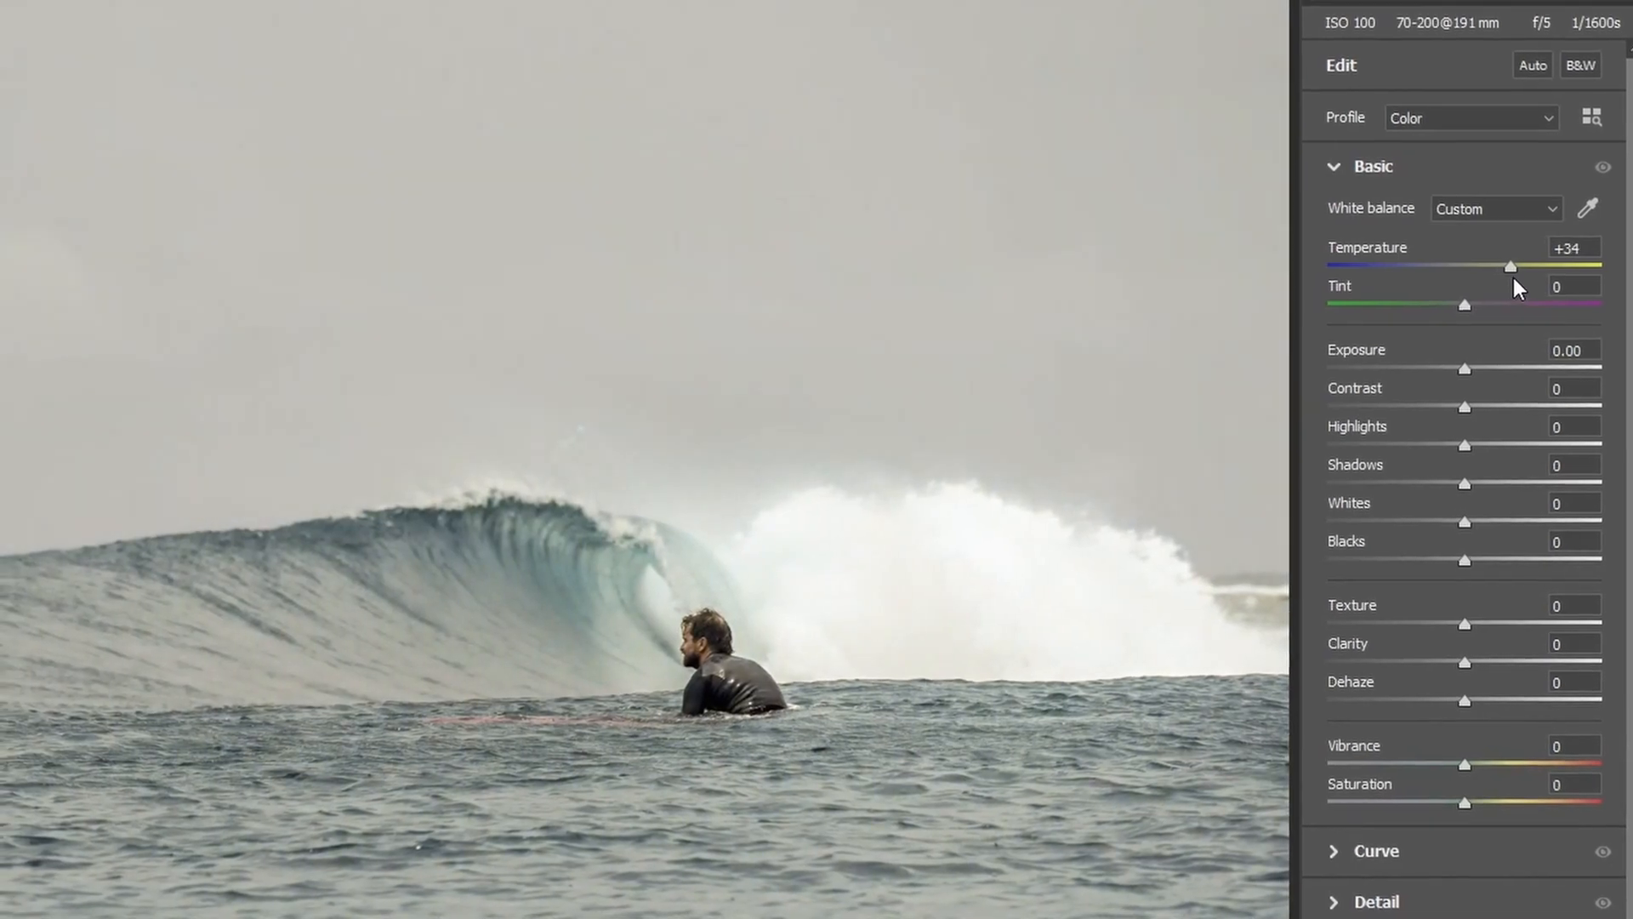
left_click_drag(1511, 268, 1532, 268)
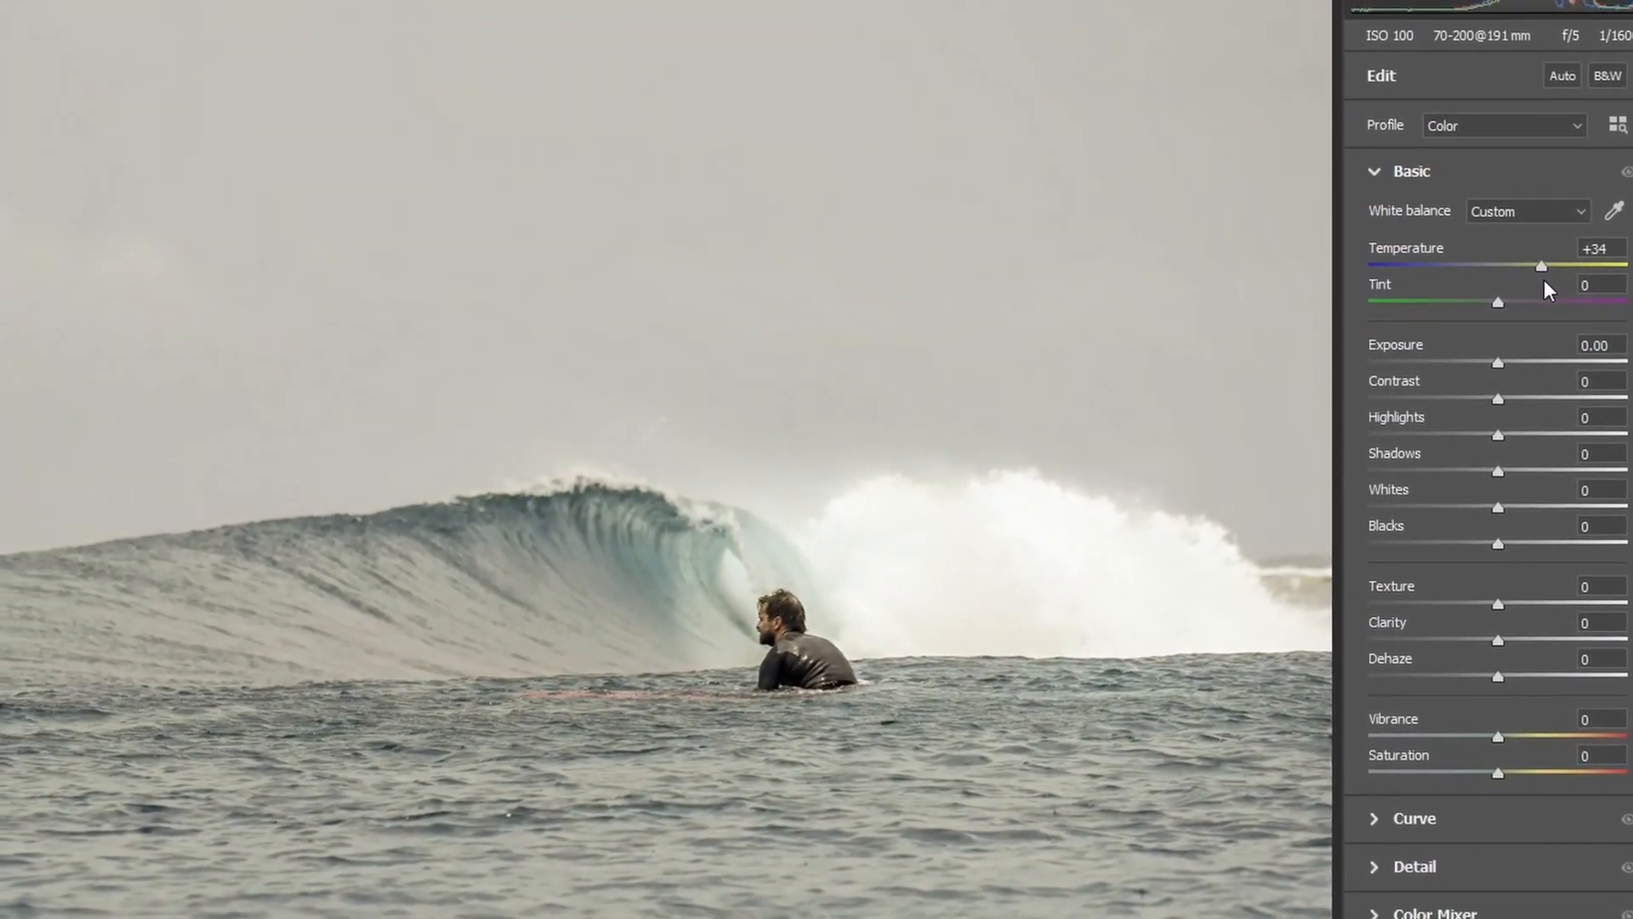
left_click_drag(1541, 265, 1555, 265)
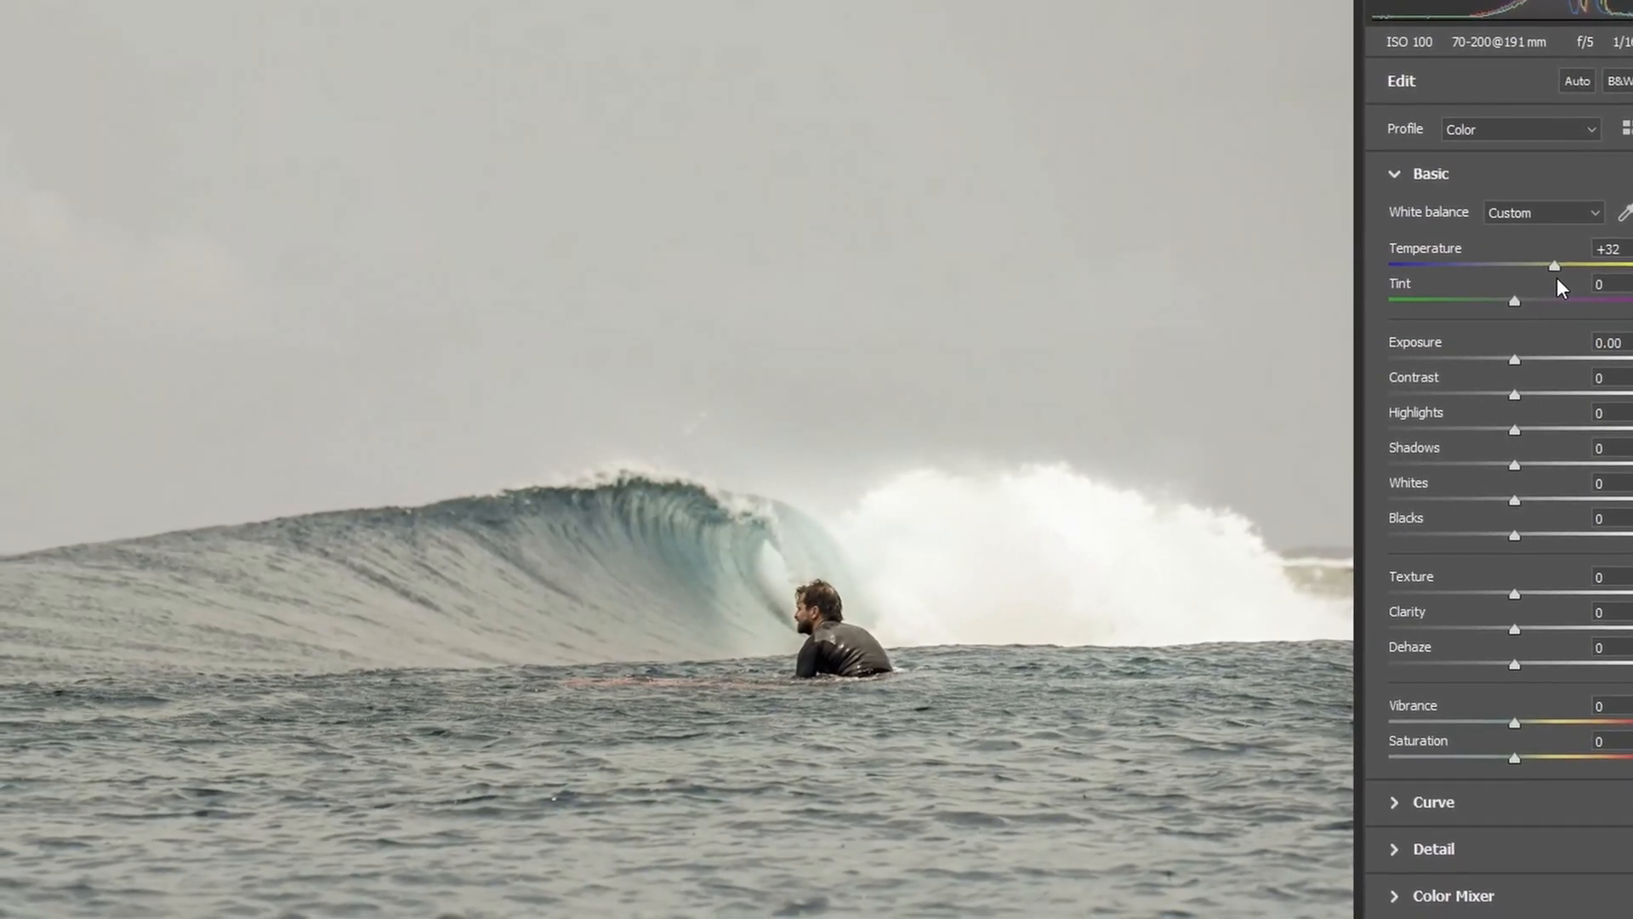
left_click_drag(1556, 265, 1545, 265)
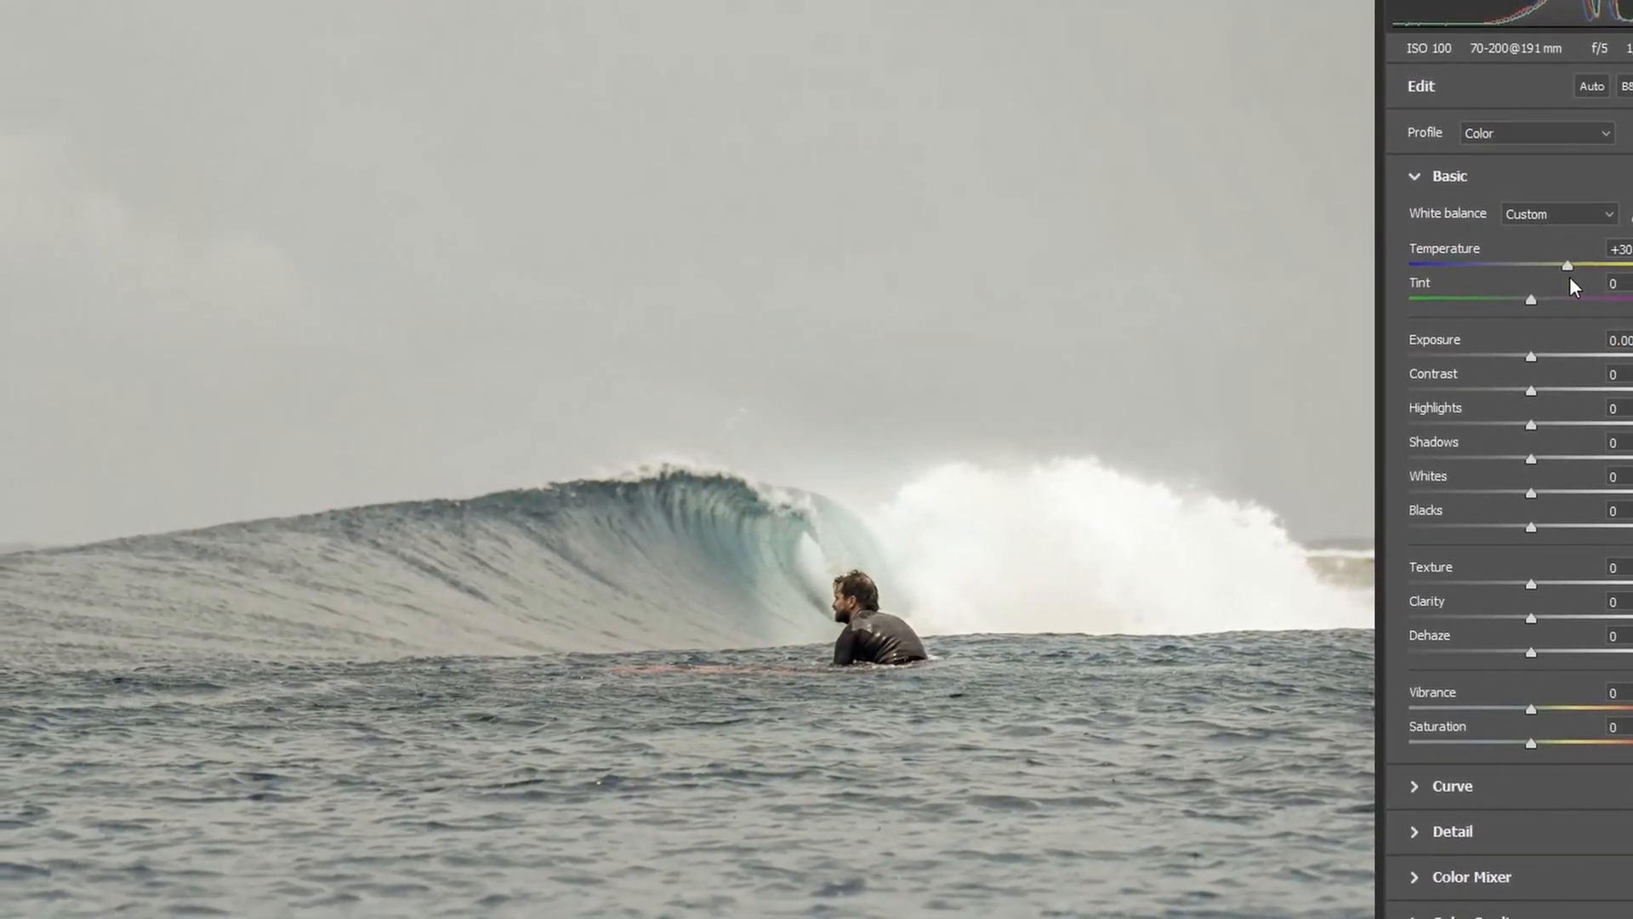